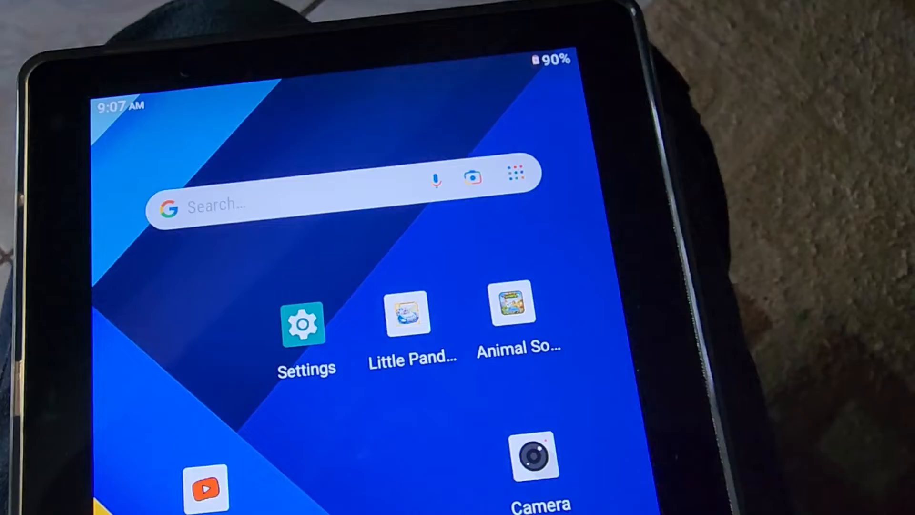
Launch the Settings app from the home screen to show its category list.
click(303, 325)
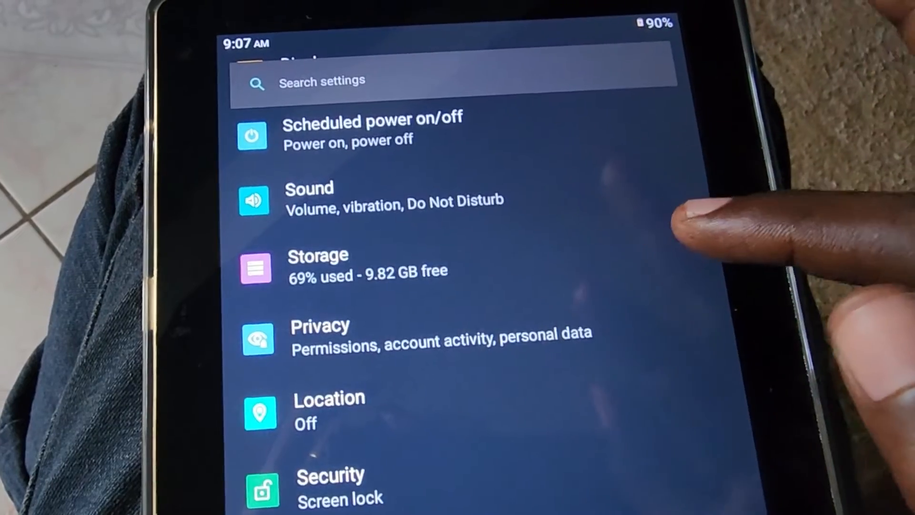
View the Storage page (22.18 GB of 32 GB used, per-category usage), then return home.
click(318, 263)
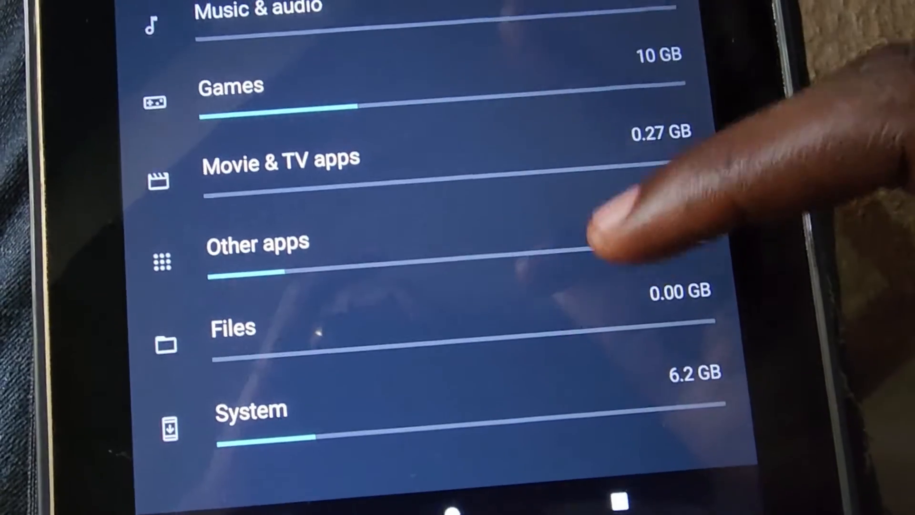
scroll(down, 3)
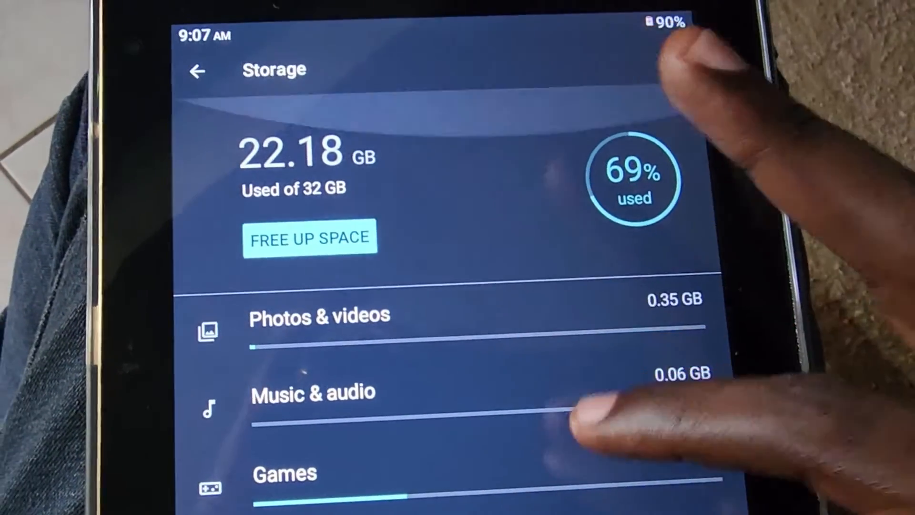
key(Home)
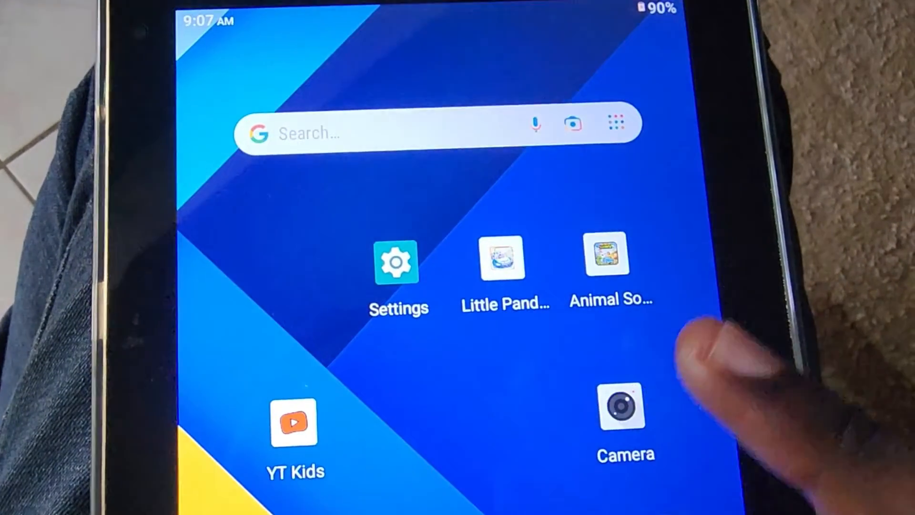
Reopen Settings and scroll to the Storage entry reading 69% used, 9.82 GB free.
click(397, 262)
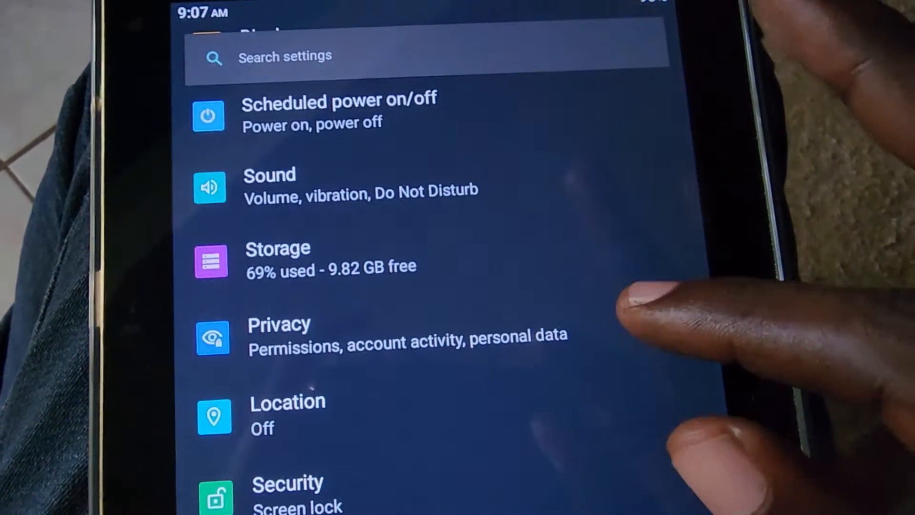
scroll(down, 3)
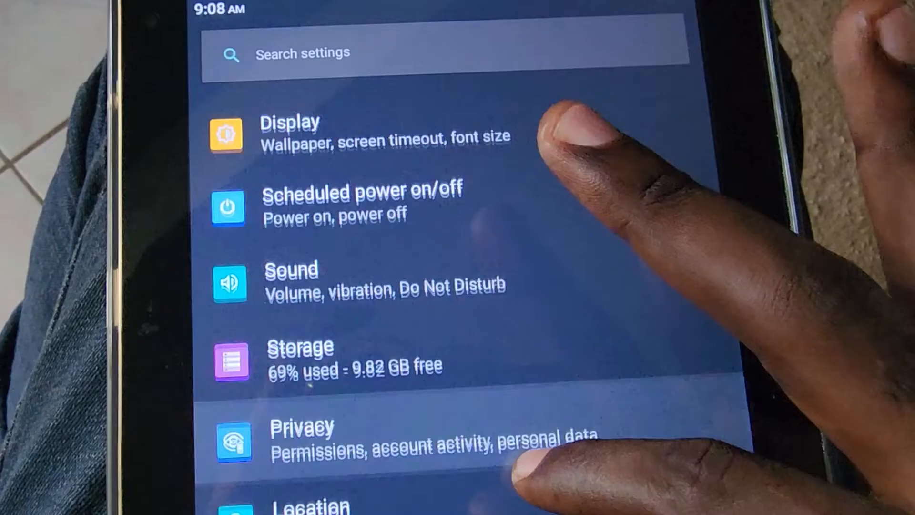